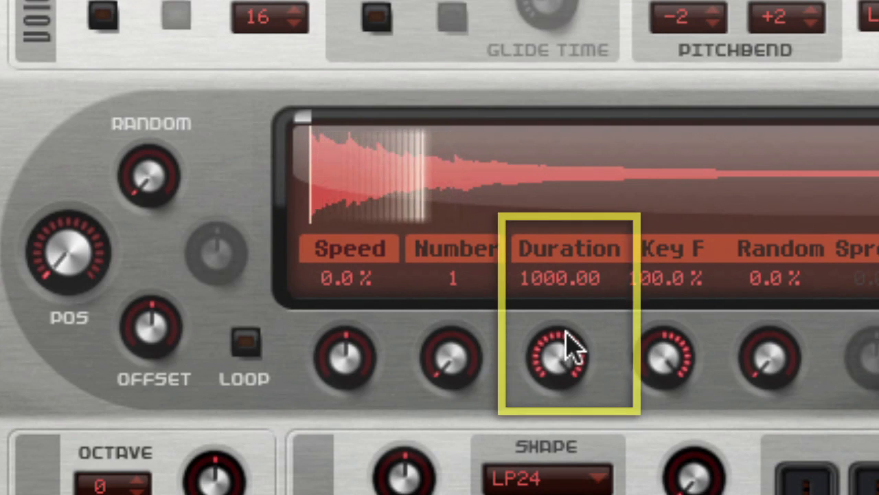
Step: Turn the grain Duration knob up to 1000 on the Machine Vox 2 sample
{"action": "left_click_drag", "start_coordinate": [564, 351], "coordinate": [563, 381]}
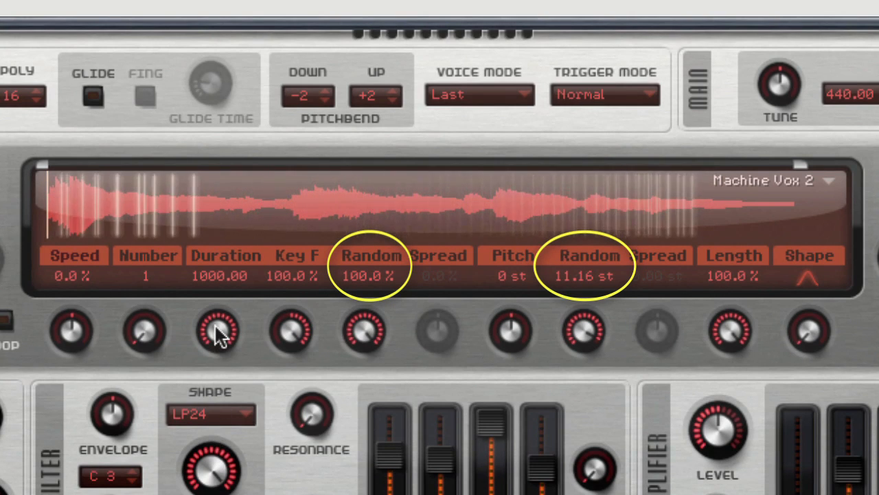
Step: Load the Evil 01 sample and raise the grain Number to 4
{"action": "left_click_drag", "start_coordinate": [218, 333], "coordinate": [221, 377]}
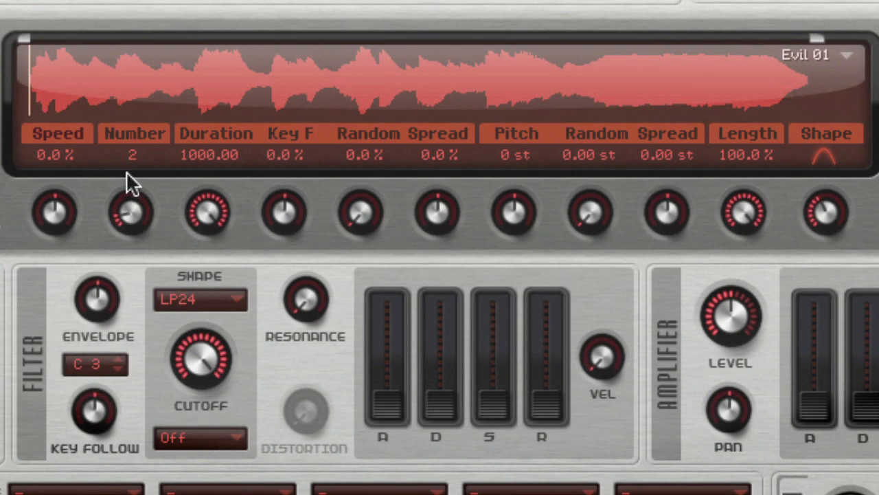
{"action": "left_click_drag", "start_coordinate": [131, 213], "coordinate": [130, 192]}
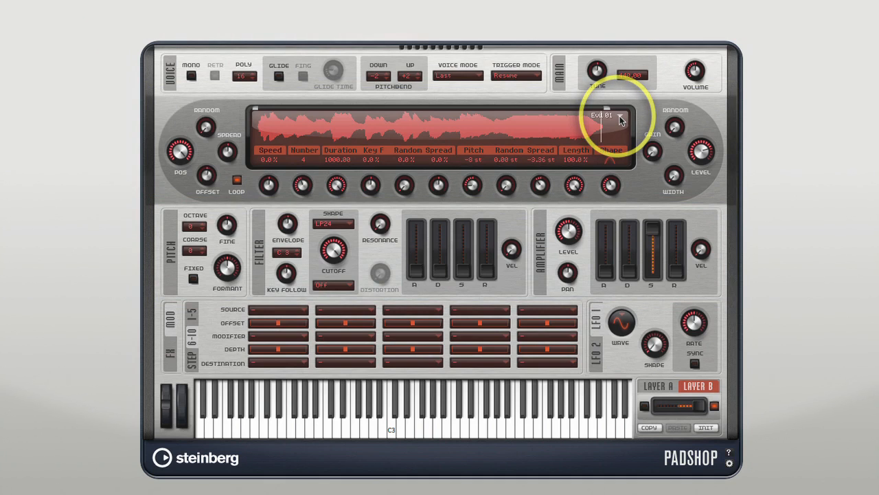
Step: Browse the 01 Synths folder, then search 'For' and load the In The Forest sample
{"action": "left_click", "coordinate": [617, 115]}
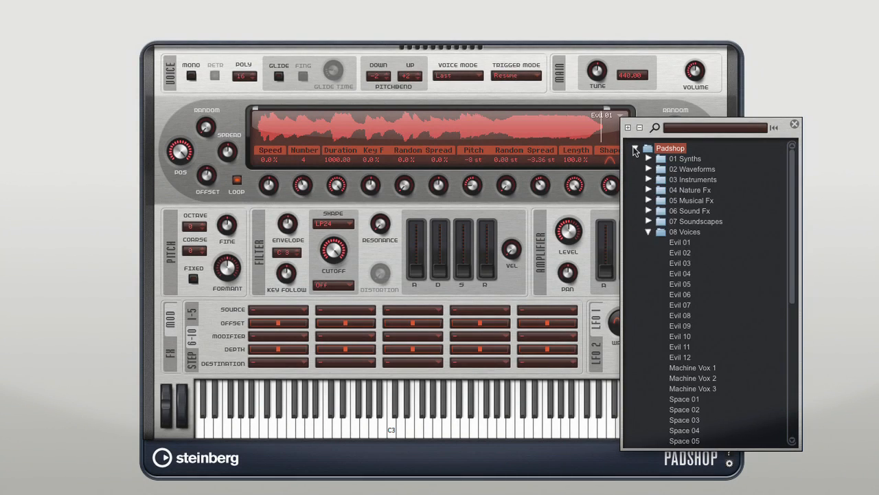
{"action": "left_click", "coordinate": [648, 159]}
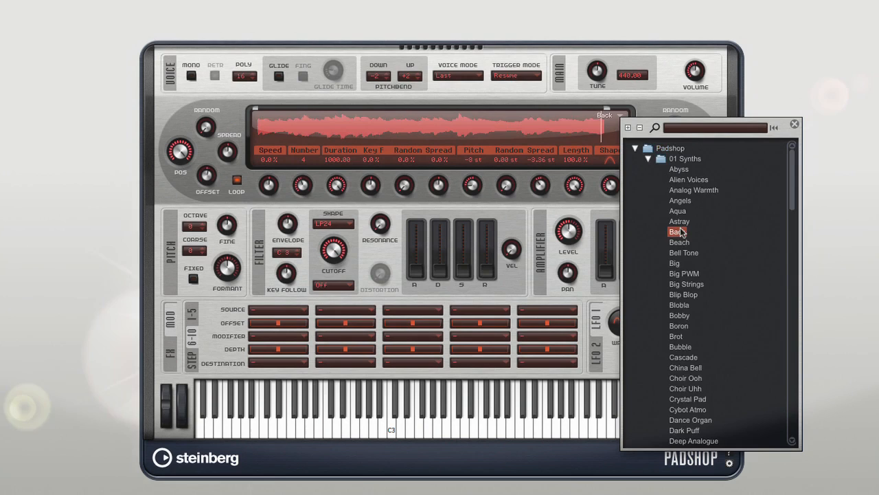
{"action": "left_click", "coordinate": [684, 274]}
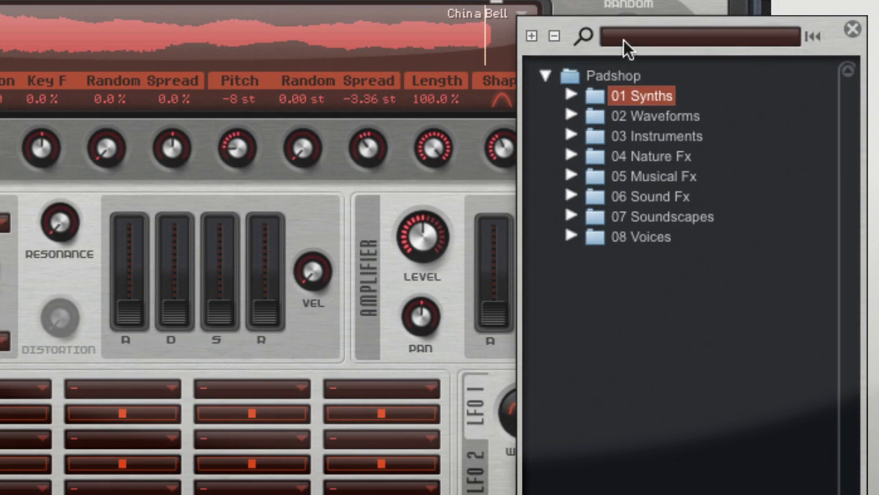
{"action": "type", "text": "Forest"}
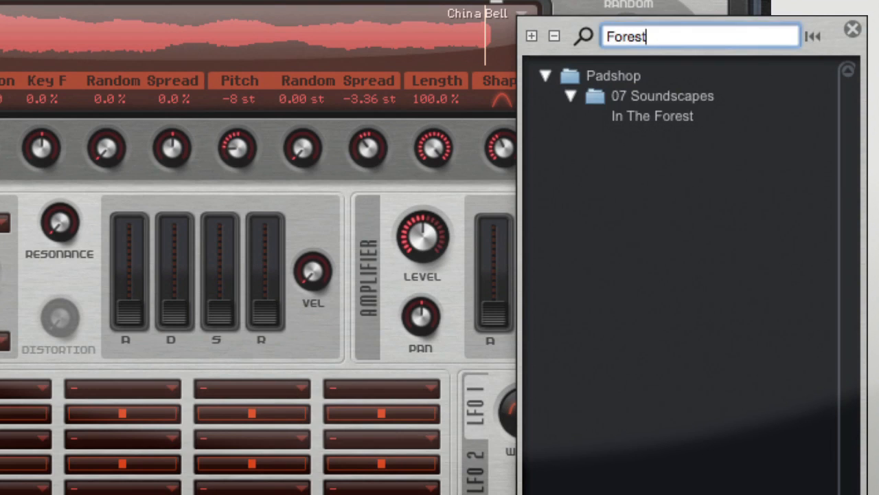
{"action": "left_click", "coordinate": [651, 115]}
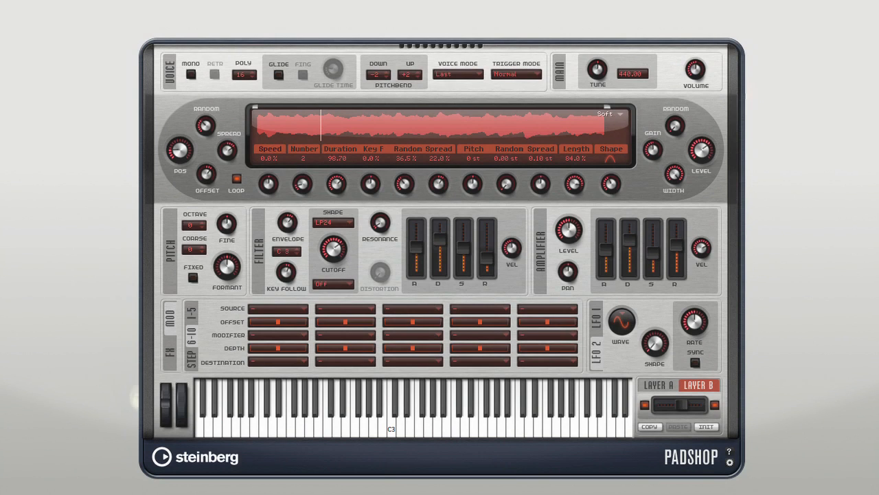
{"action": "mouse_move", "coordinate": [336, 120]}
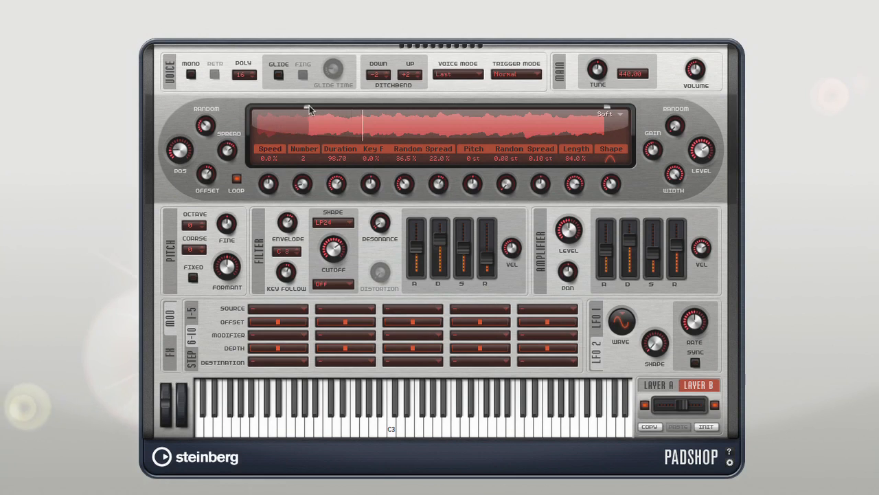
{"action": "mouse_move", "coordinate": [605, 112]}
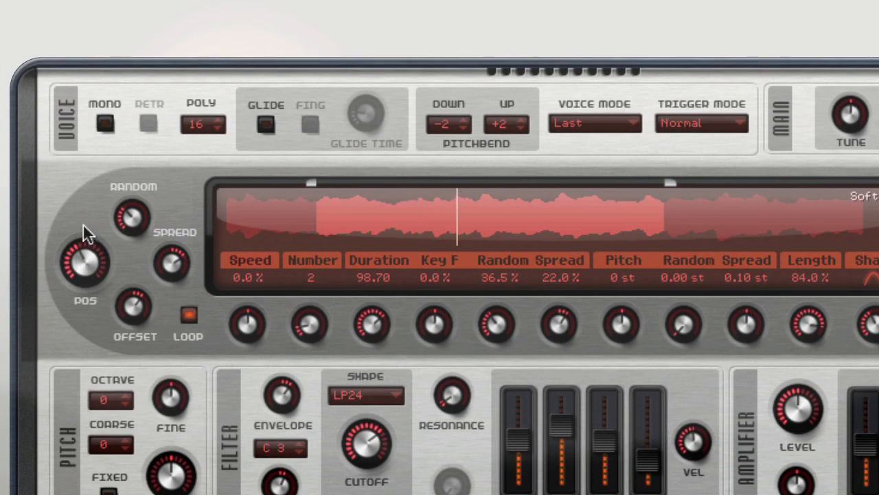
Step: Move the POS playhead later into the trimmed Soft waveform
{"action": "left_click_drag", "start_coordinate": [83, 264], "coordinate": [79, 278]}
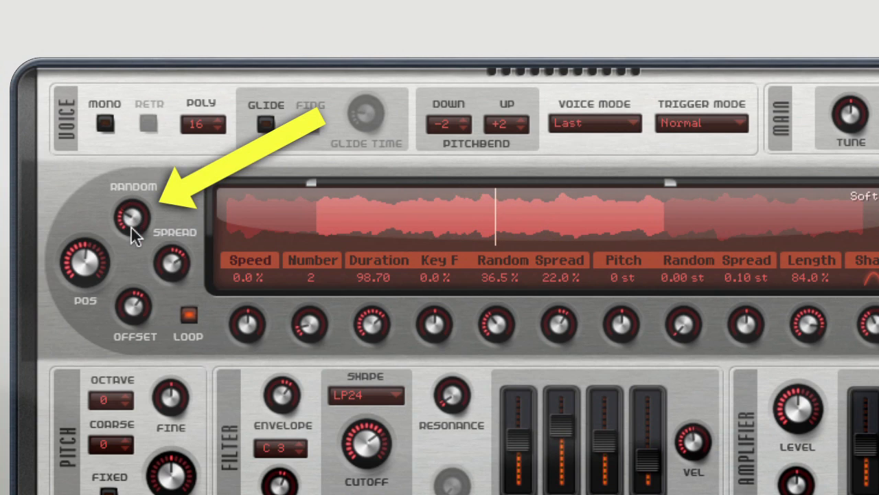
{"action": "mouse_move", "coordinate": [134, 189]}
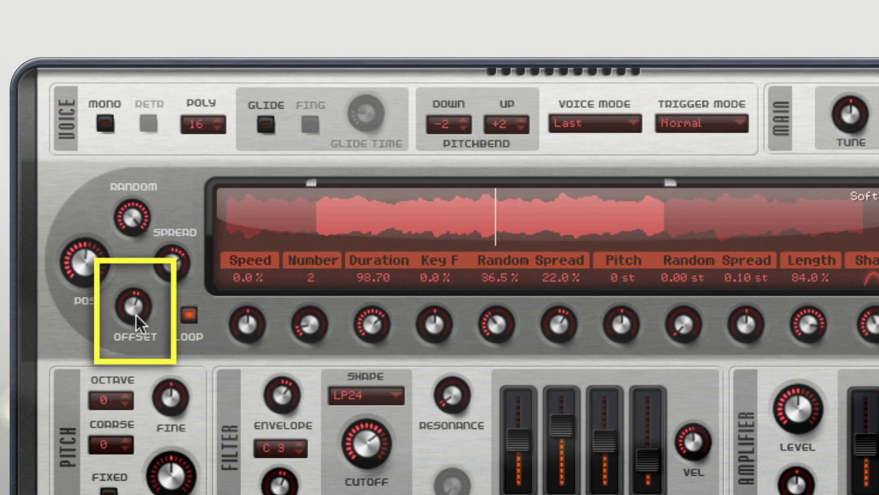
{"action": "mouse_move", "coordinate": [138, 275]}
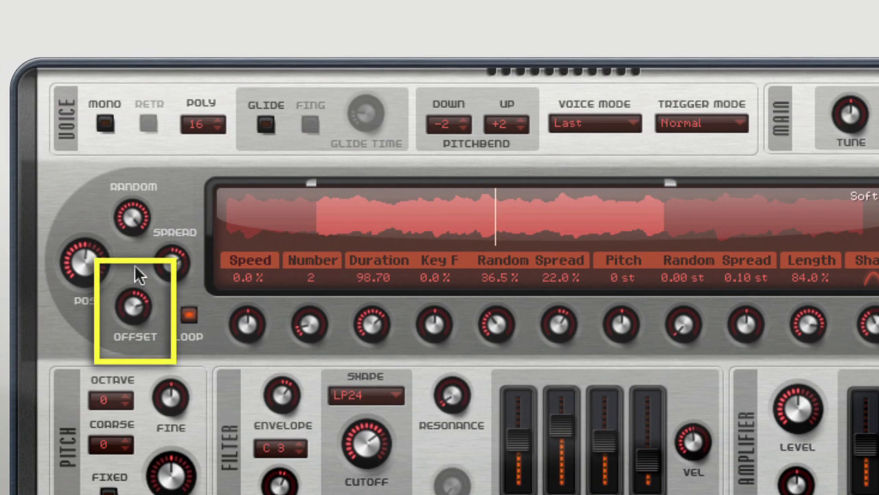
{"action": "mouse_move", "coordinate": [134, 323]}
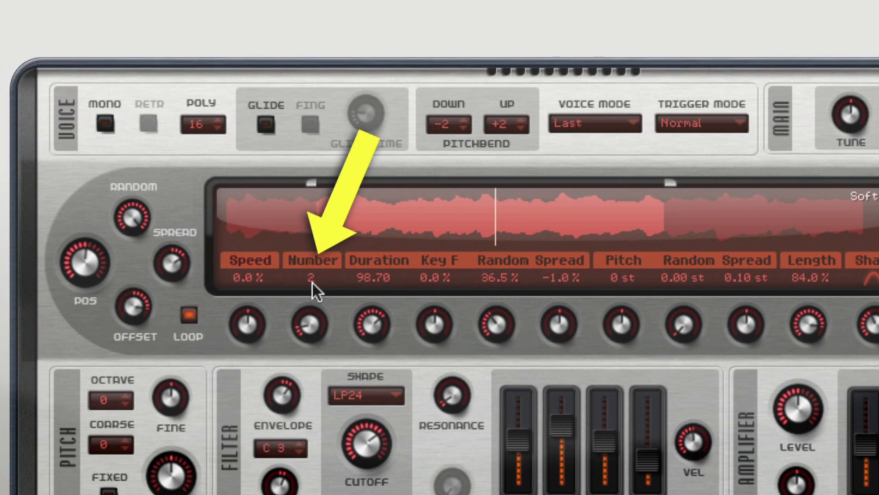
{"action": "mouse_move", "coordinate": [314, 334]}
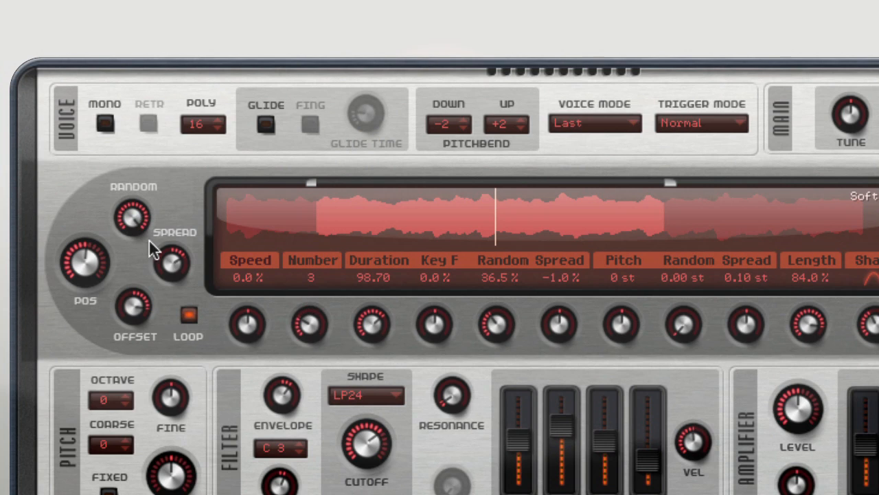
{"action": "mouse_move", "coordinate": [179, 153]}
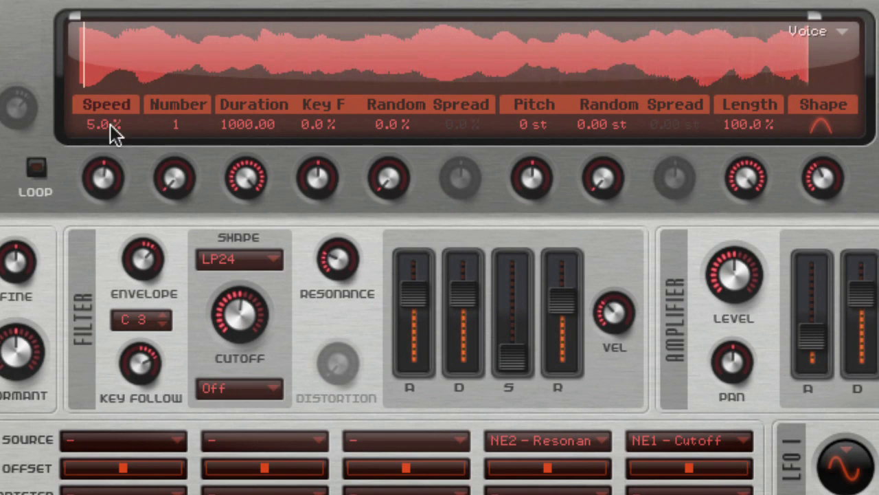
Step: Load the Voice sample for the grain layer
{"action": "left_click", "coordinate": [35, 168]}
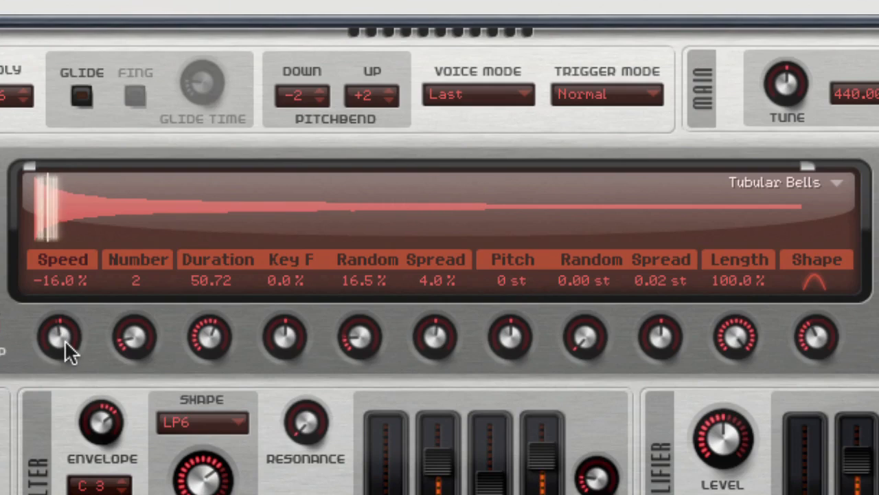
Step: Raise the Tubular Bells grain Speed to 134%
{"action": "left_click_drag", "start_coordinate": [58, 336], "coordinate": [67, 422]}
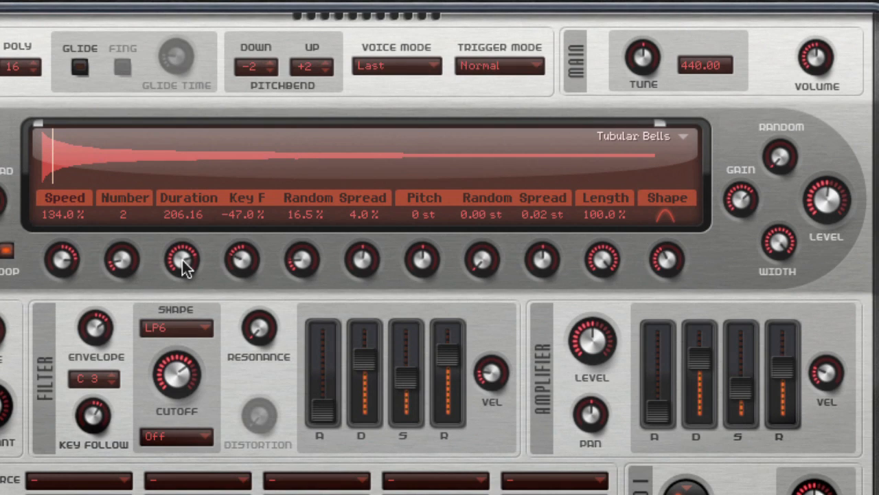
Step: Sweep the grain Duration through 1000, 16.00 and 5.46 up to 336.93
{"action": "left_click_drag", "start_coordinate": [182, 260], "coordinate": [182, 347]}
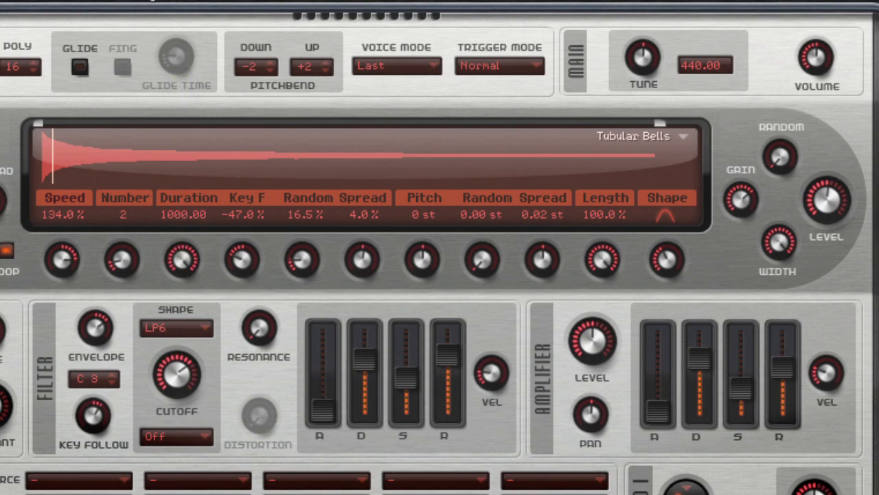
{"action": "left_click_drag", "start_coordinate": [182, 257], "coordinate": [182, 289]}
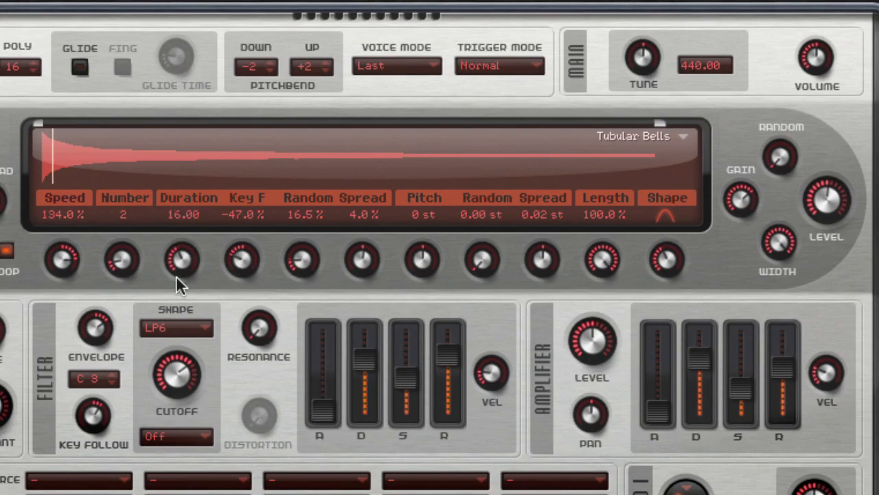
{"action": "left_click_drag", "start_coordinate": [182, 257], "coordinate": [180, 316]}
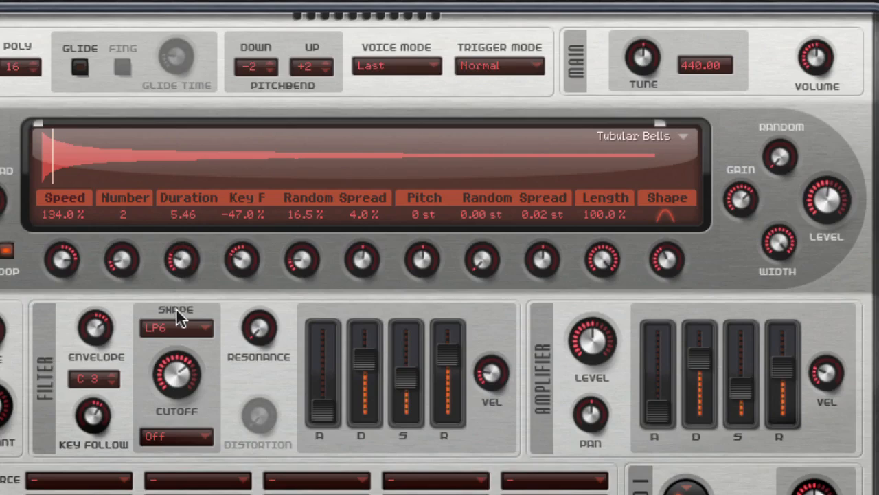
{"action": "mouse_move", "coordinate": [184, 285]}
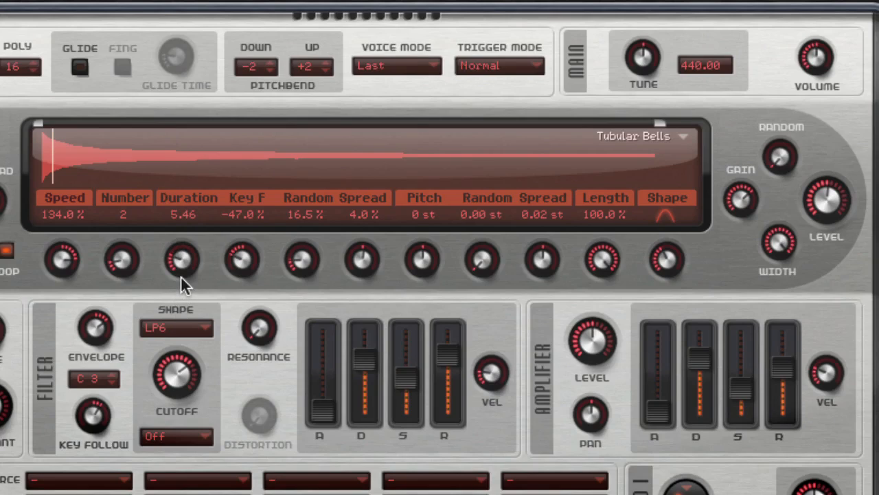
{"action": "left_click_drag", "start_coordinate": [182, 259], "coordinate": [172, 130]}
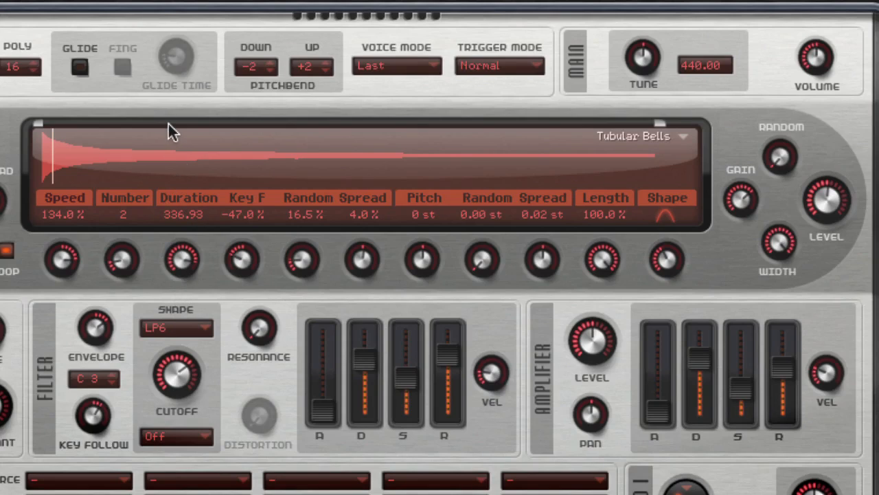
{"action": "mouse_move", "coordinate": [216, 296]}
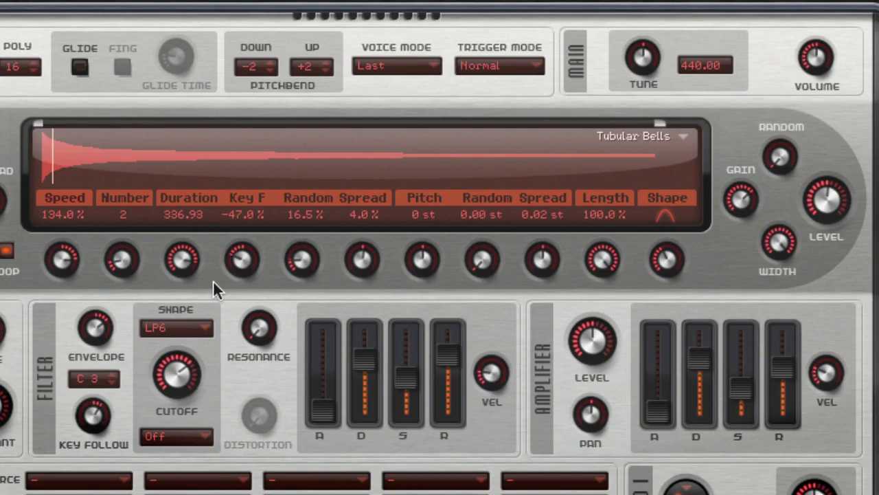
{"action": "mouse_move", "coordinate": [209, 285]}
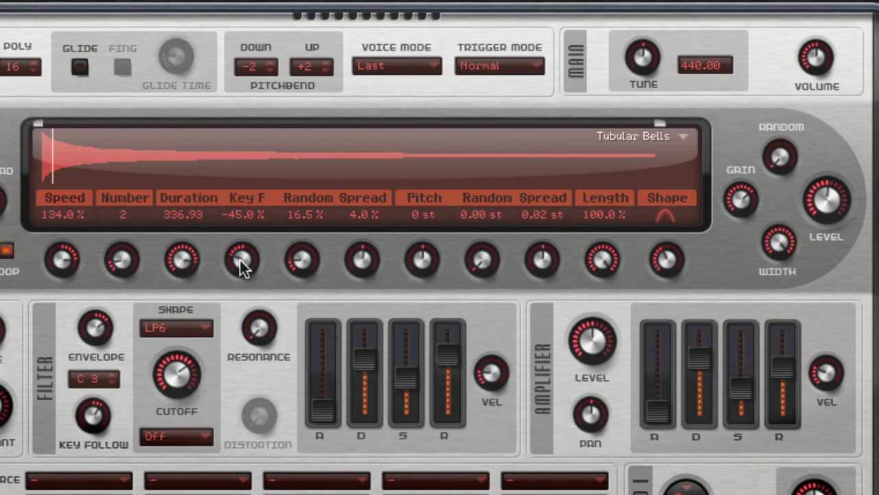
Step: Adjust the Key F amount so duration follows key position, settling near 11.0%
{"action": "left_click_drag", "start_coordinate": [240, 260], "coordinate": [241, 241]}
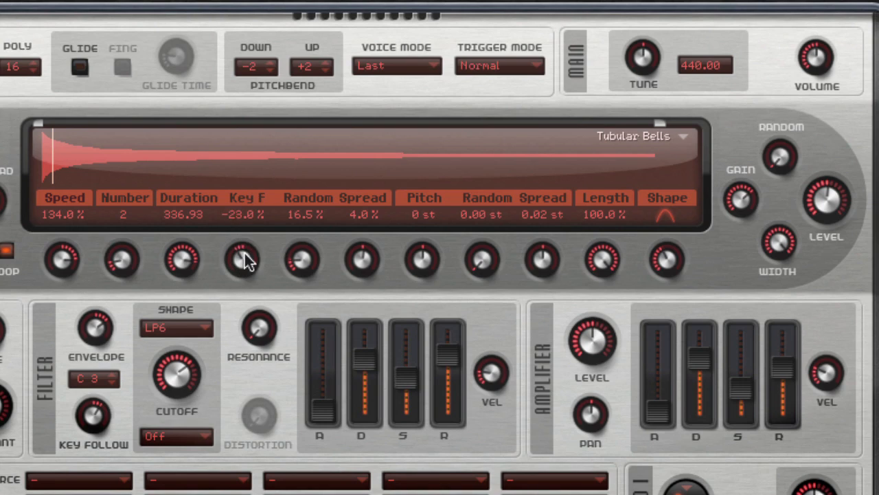
{"action": "left_click_drag", "start_coordinate": [242, 259], "coordinate": [241, 289]}
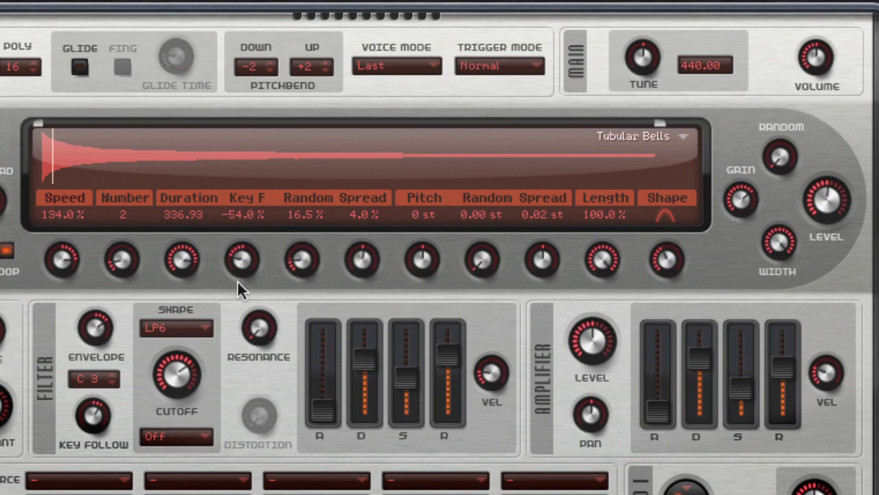
{"action": "mouse_move", "coordinate": [242, 264]}
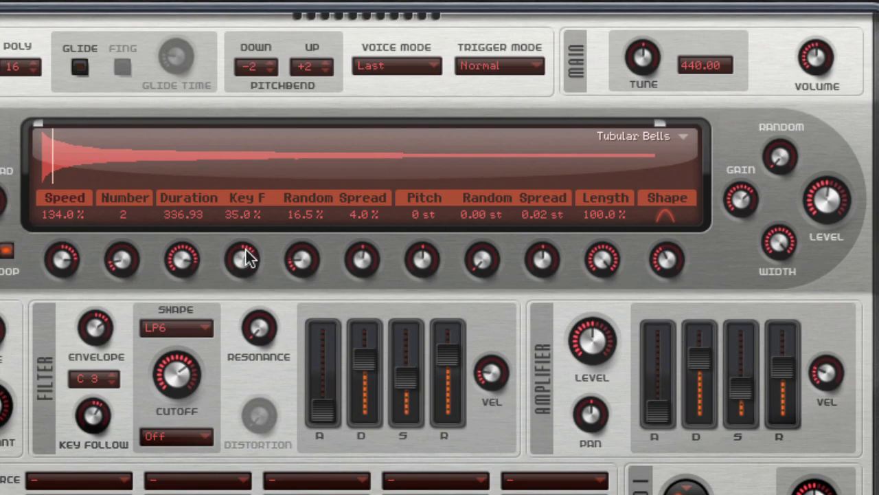
{"action": "left_click_drag", "start_coordinate": [244, 259], "coordinate": [181, 259]}
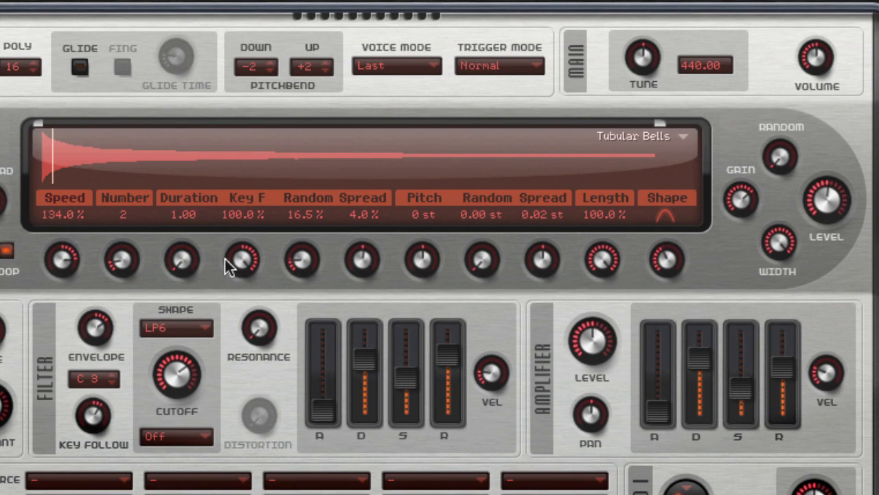
{"action": "mouse_move", "coordinate": [203, 271]}
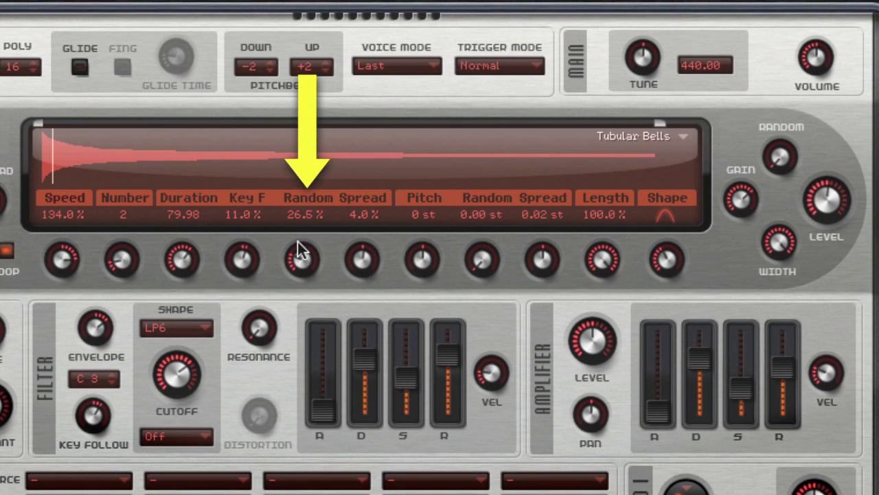
Step: Lower the grain duration Random amount to 20.5%
{"action": "left_click_drag", "start_coordinate": [302, 258], "coordinate": [302, 265]}
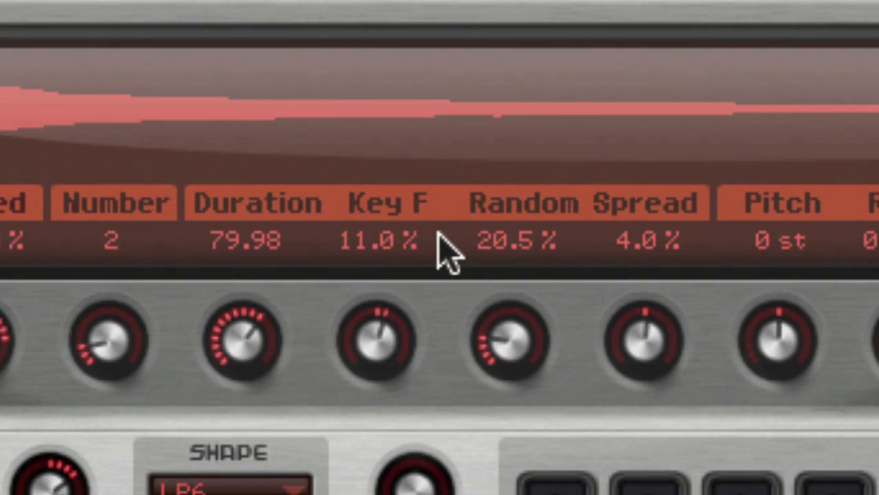
{"action": "mouse_move", "coordinate": [364, 220]}
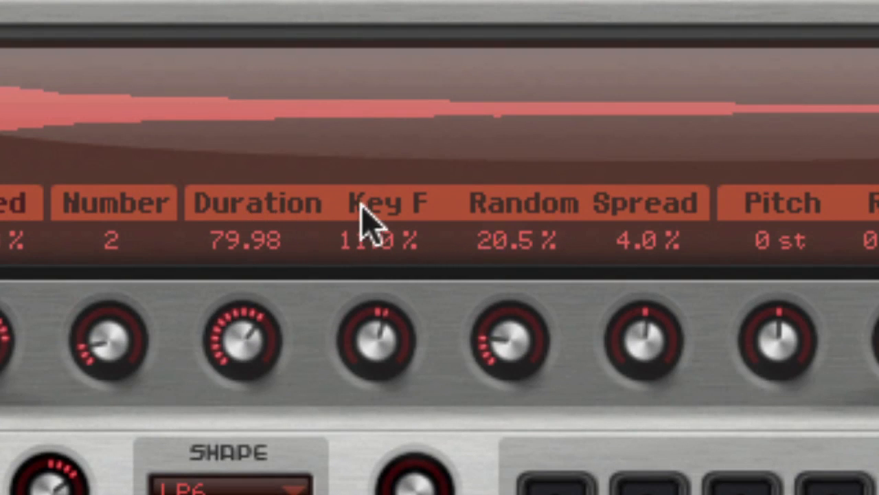
{"action": "mouse_move", "coordinate": [681, 237]}
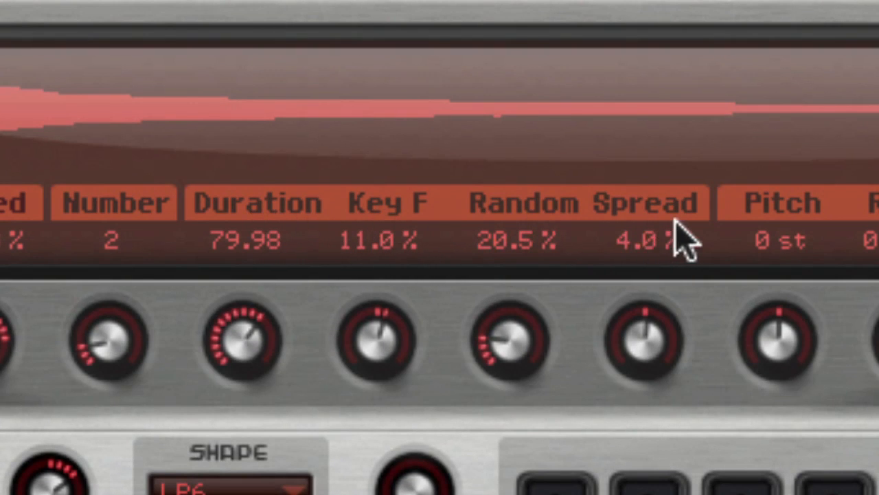
{"action": "mouse_move", "coordinate": [361, 220]}
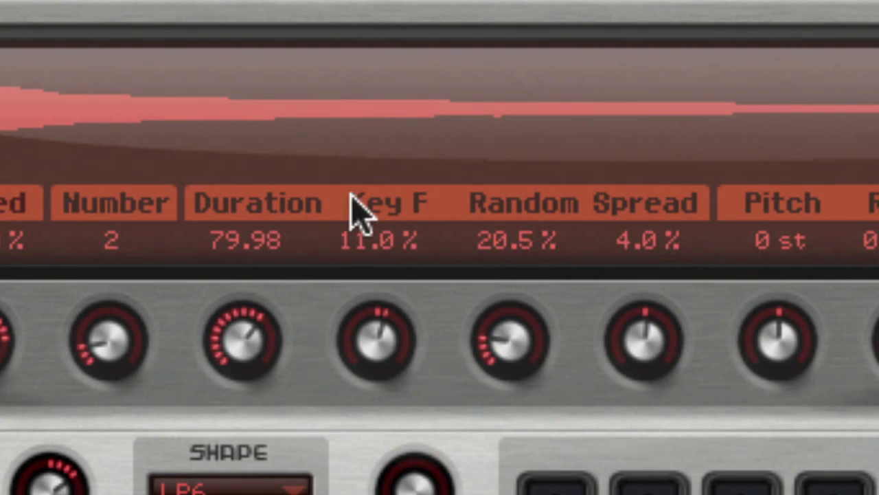
{"action": "mouse_move", "coordinate": [233, 247]}
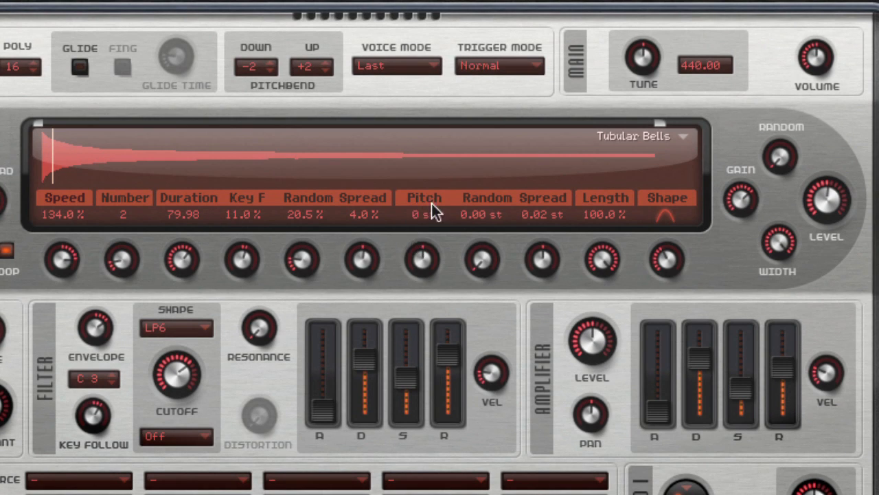
{"action": "mouse_move", "coordinate": [512, 217]}
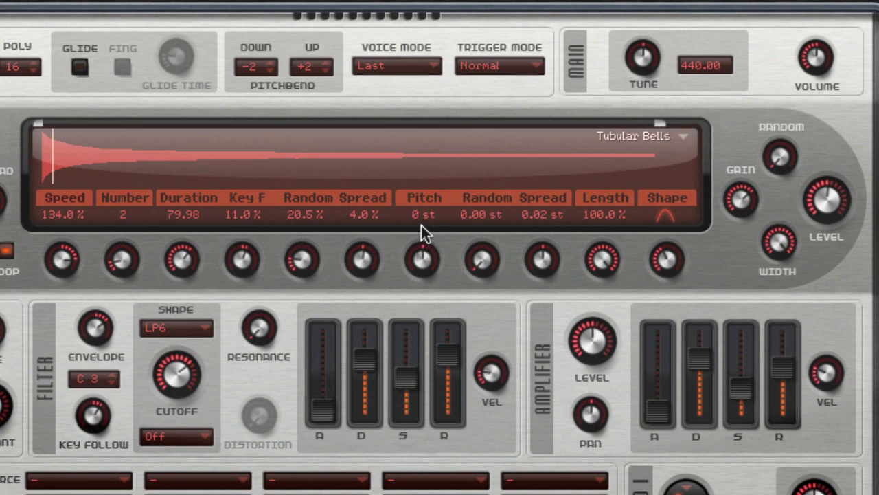
{"action": "mouse_move", "coordinate": [437, 227]}
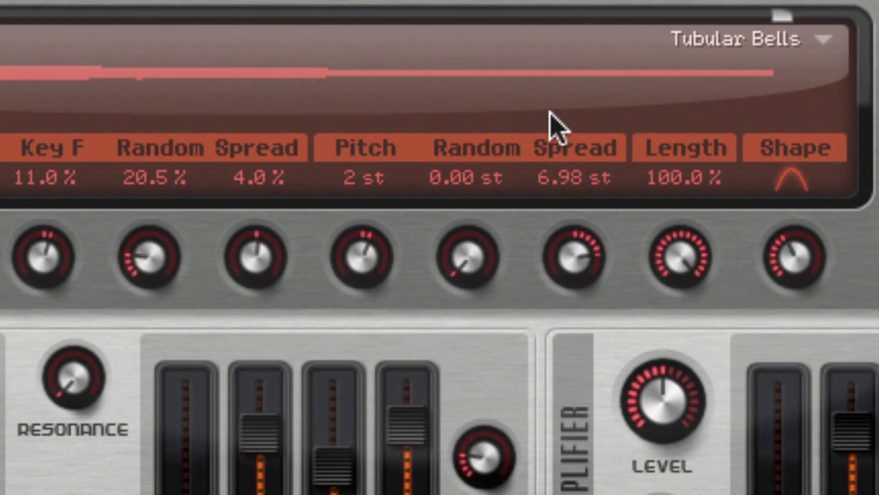
{"action": "mouse_move", "coordinate": [412, 175]}
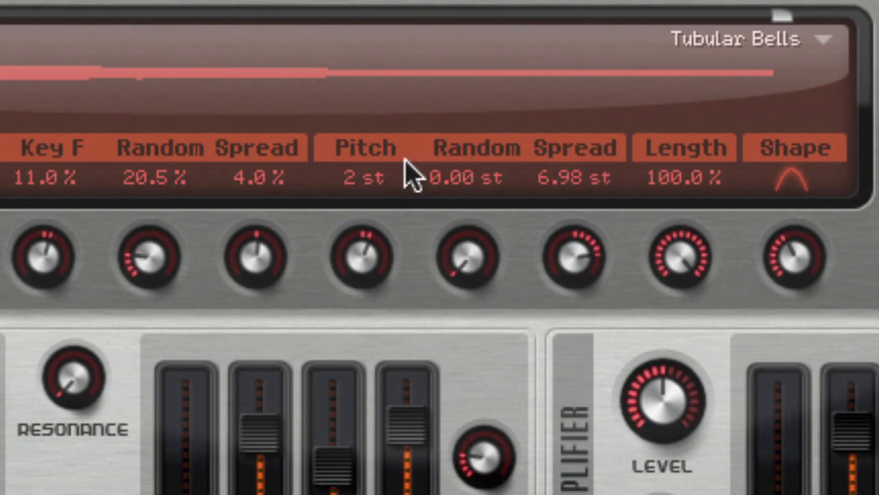
{"action": "mouse_move", "coordinate": [390, 216]}
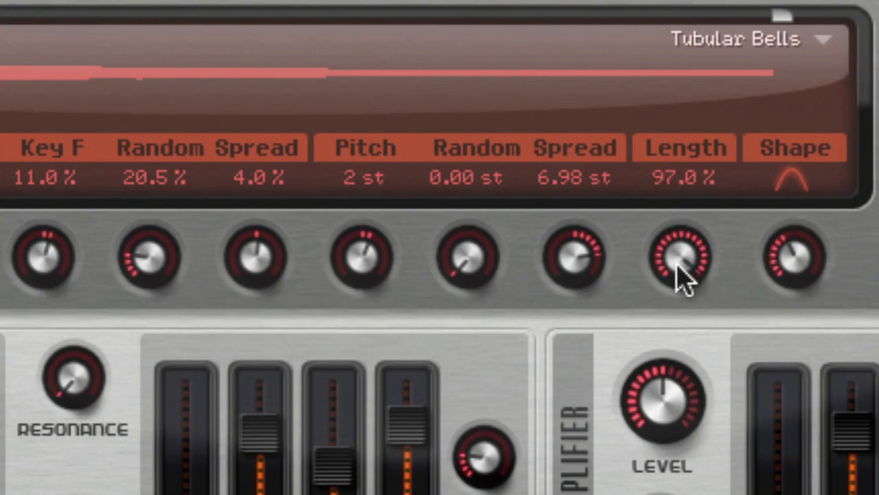
Step: Drag the grain Length knob down from 100%
{"action": "left_click_drag", "start_coordinate": [681, 258], "coordinate": [670, 288]}
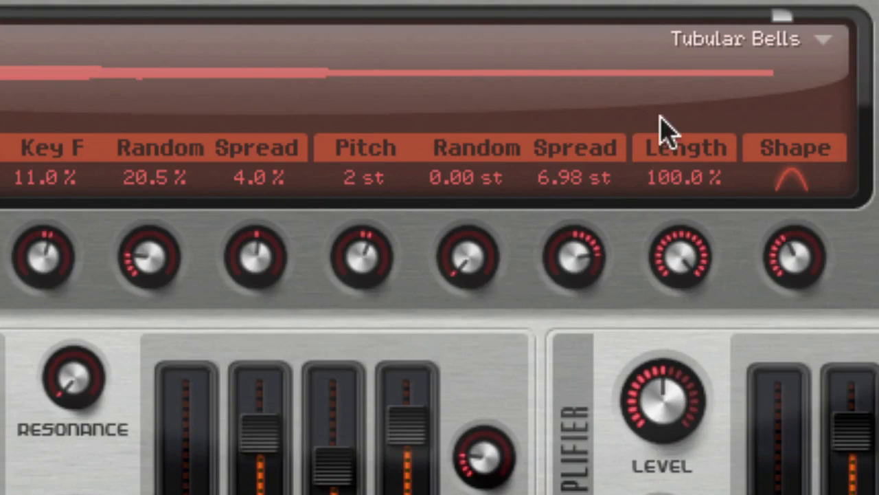
{"action": "mouse_move", "coordinate": [687, 258]}
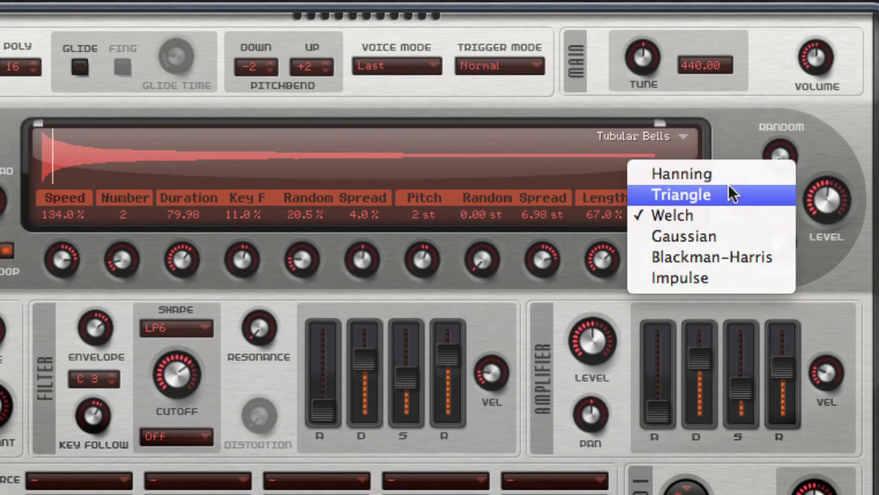
{"action": "mouse_move", "coordinate": [729, 210]}
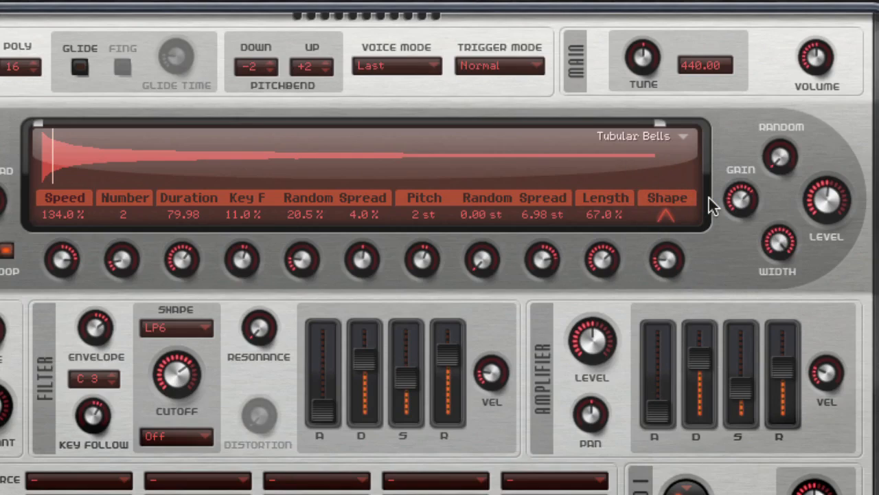
Step: Set the grain window Shape to Blackman-Harris instead of Welch
{"action": "left_click", "coordinate": [667, 213]}
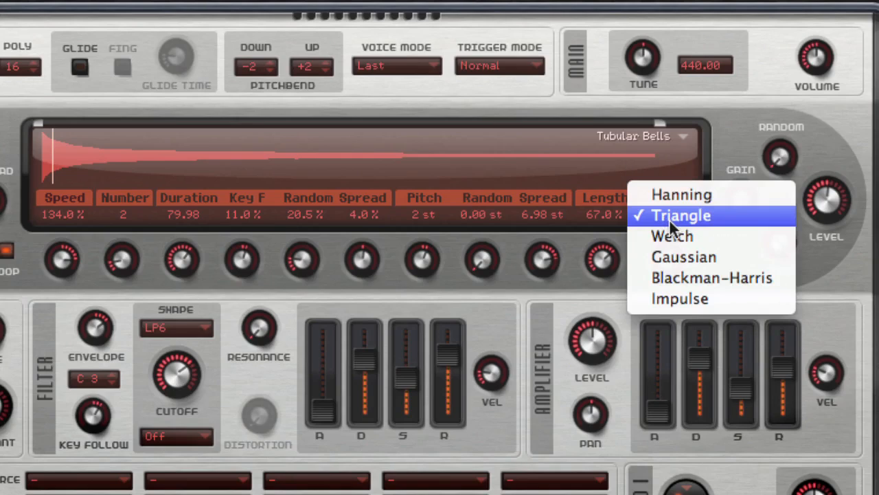
{"action": "mouse_move", "coordinate": [748, 264]}
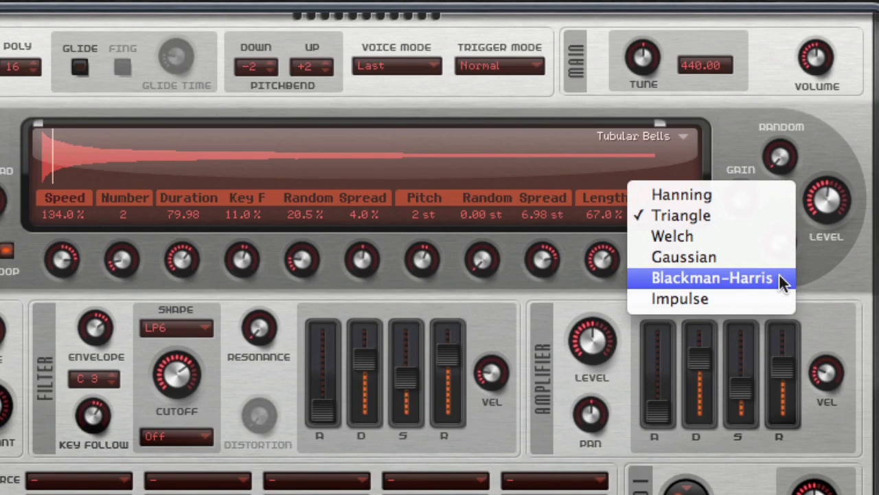
{"action": "left_click", "coordinate": [711, 277]}
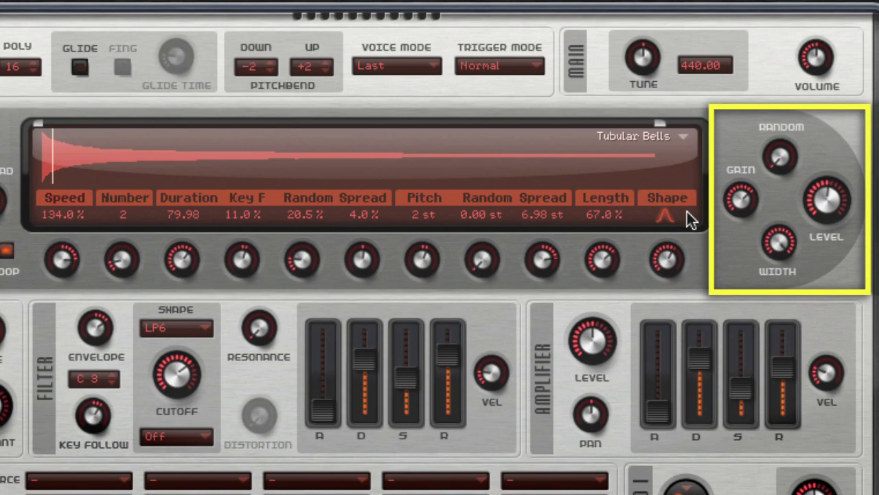
{"action": "mouse_move", "coordinate": [785, 202]}
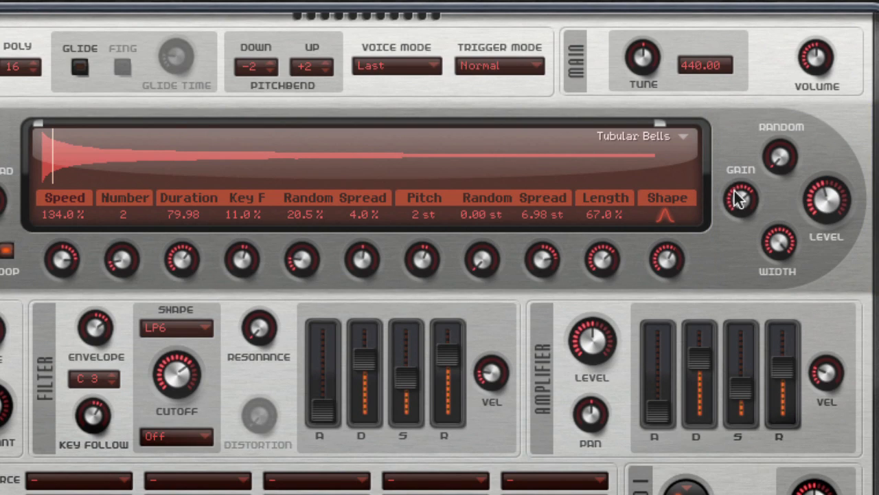
{"action": "mouse_move", "coordinate": [824, 219]}
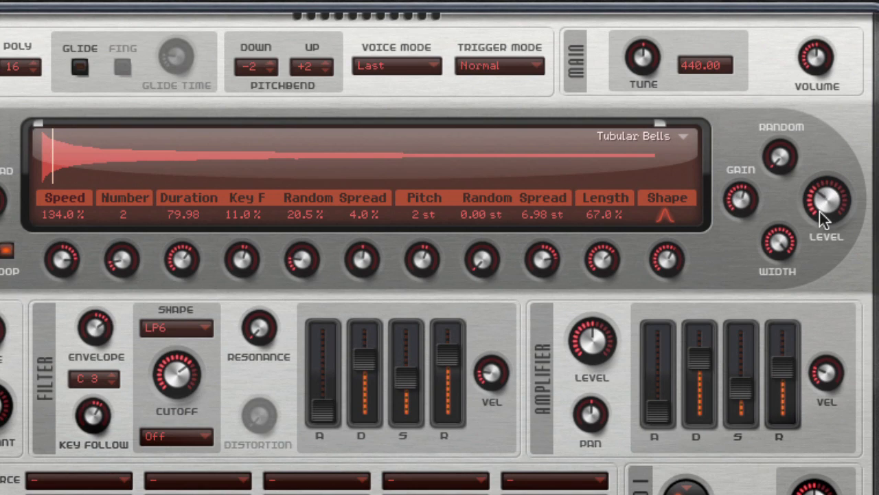
{"action": "mouse_move", "coordinate": [789, 225]}
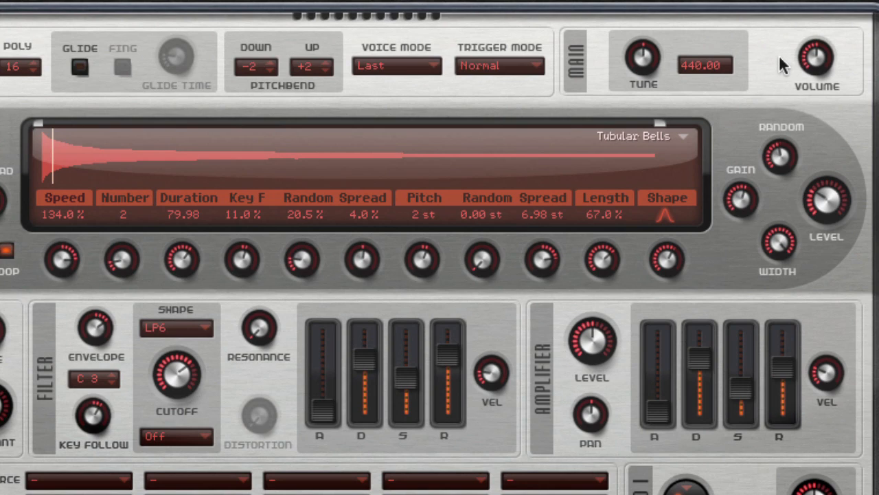
{"action": "mouse_move", "coordinate": [779, 241]}
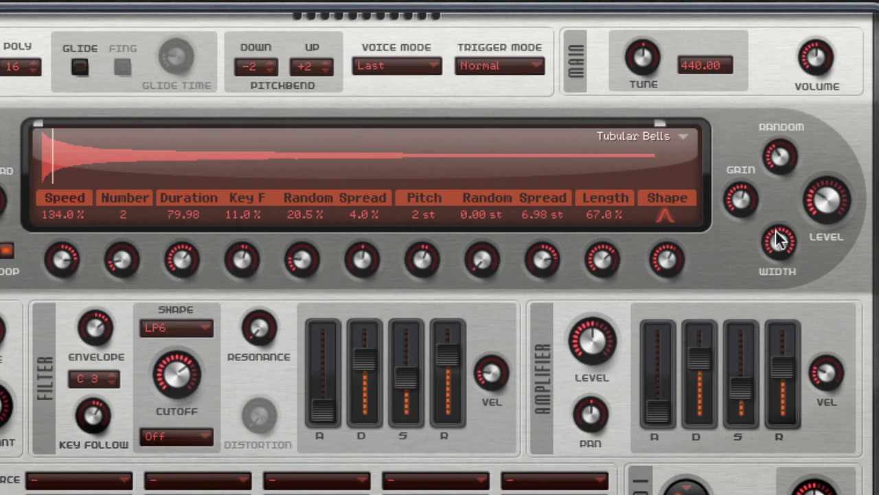
{"action": "mouse_move", "coordinate": [774, 333]}
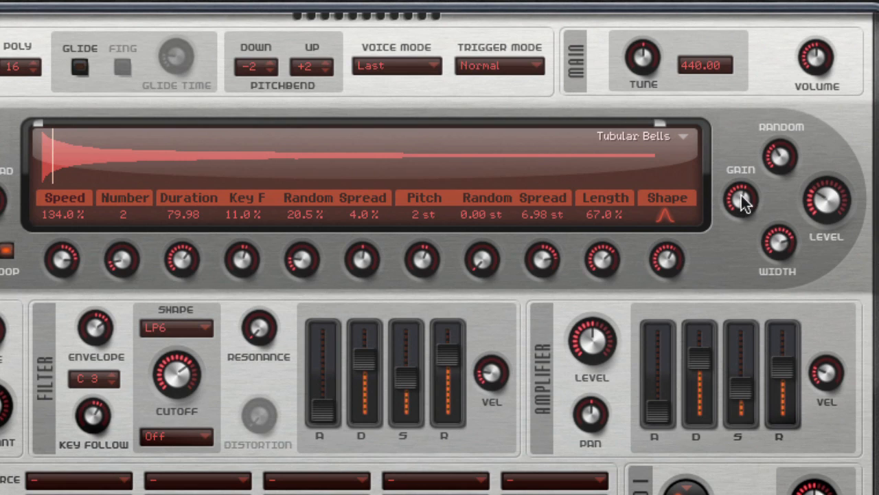
{"action": "mouse_move", "coordinate": [722, 169]}
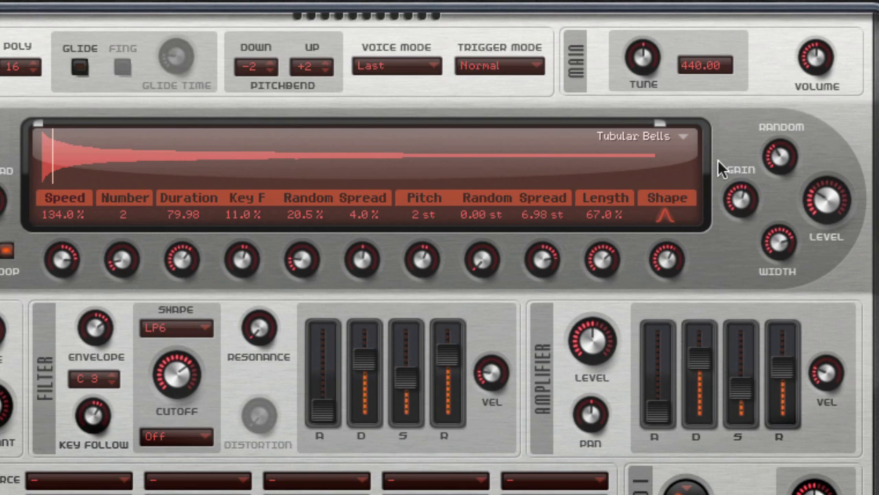
{"action": "mouse_move", "coordinate": [721, 148]}
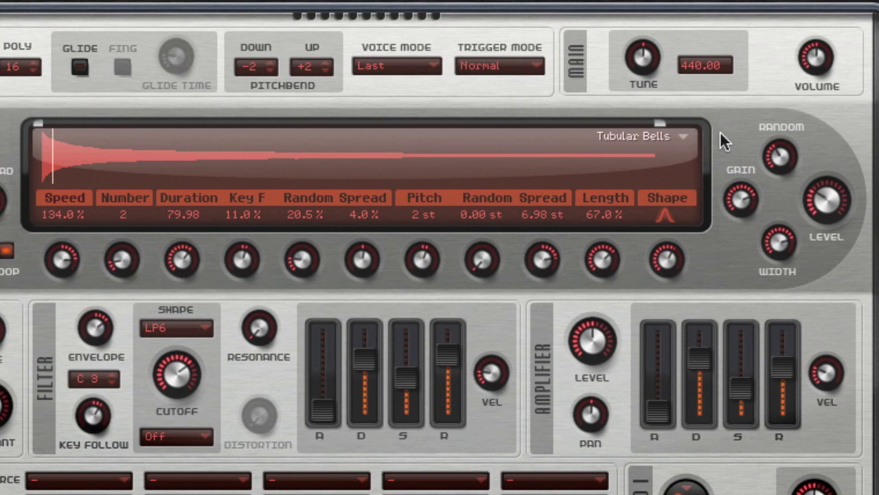